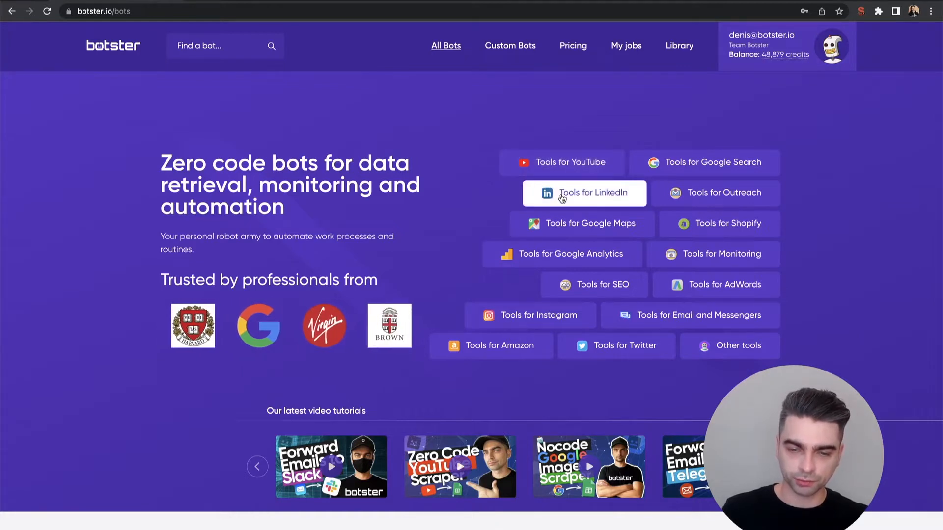
Browse the Tools for LinkedIn collection down to the Profile, Company Info and Job scraper cards.
click(583, 192)
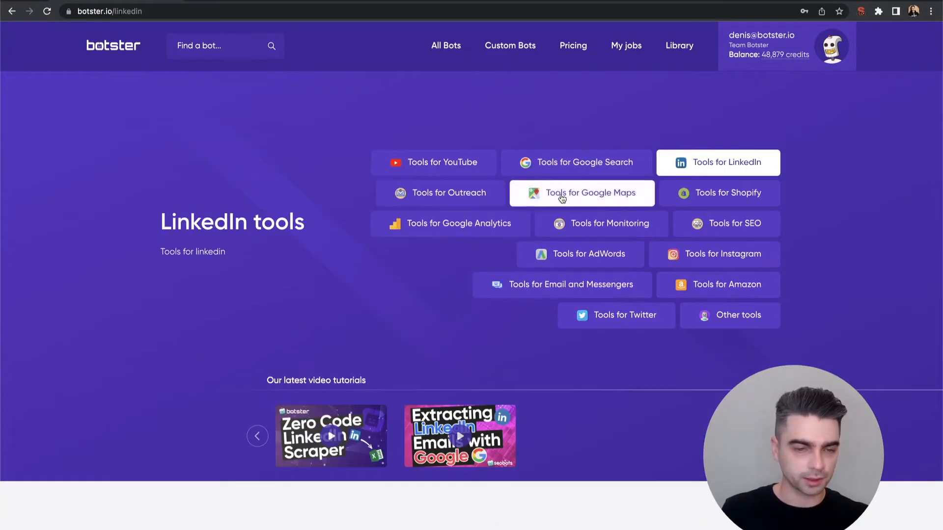
scroll(down, 3)
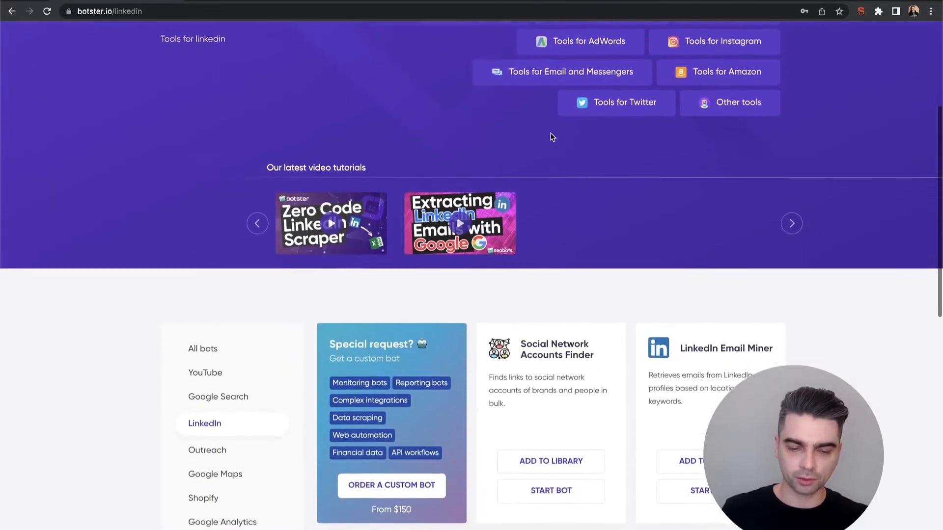
scroll(down, 3)
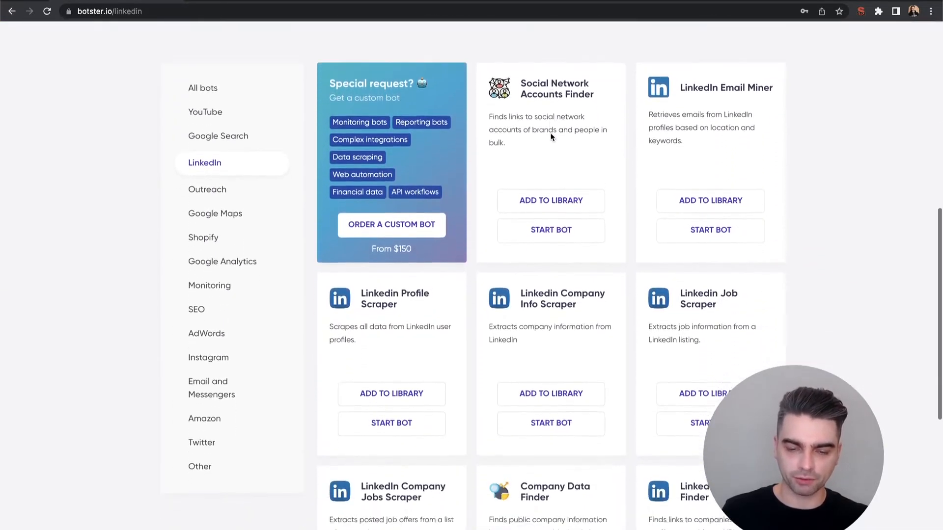
scroll(down, 3)
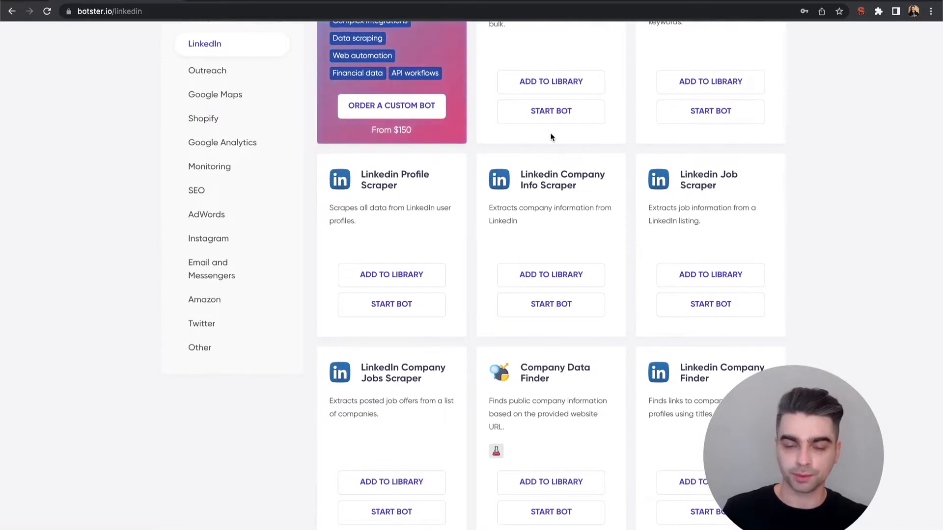
scroll(down, 3)
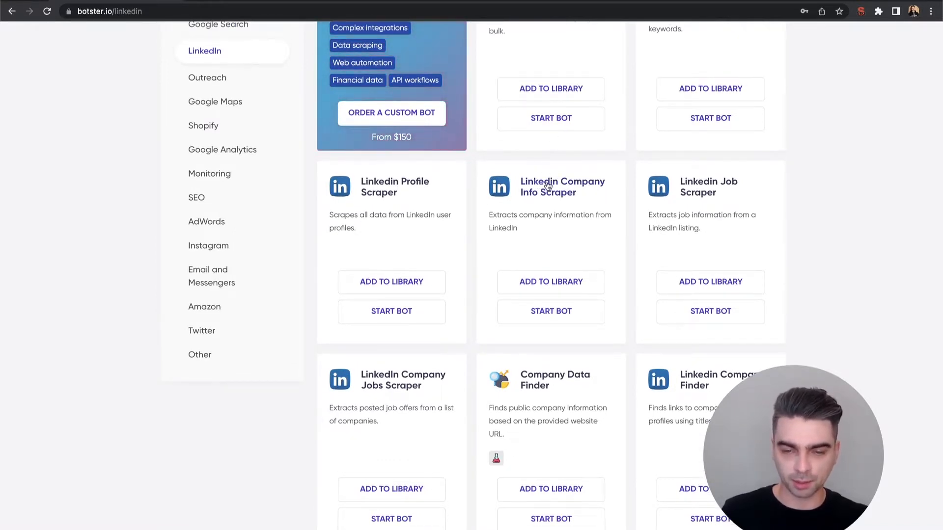
Review the Linkedin Company Info Scraper page: 25 credits per line, sample output and extractable details.
click(562, 187)
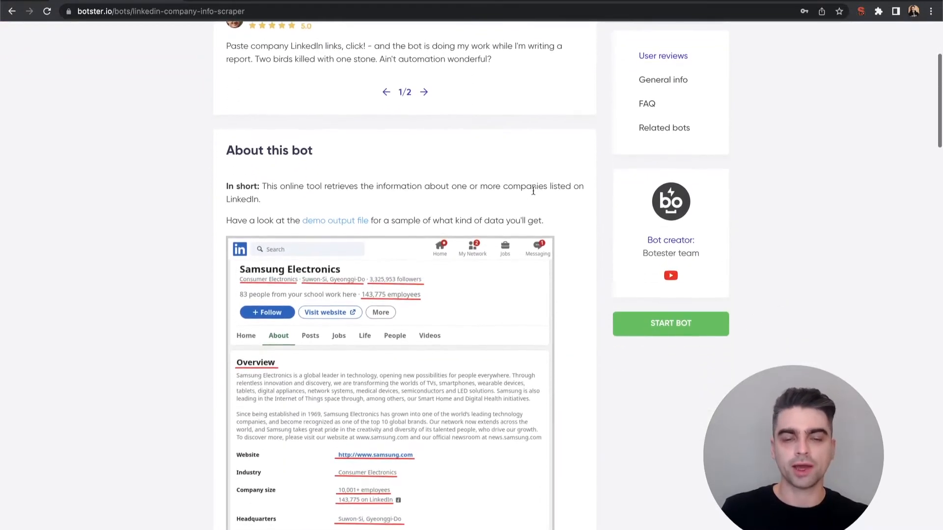
scroll(down, 3)
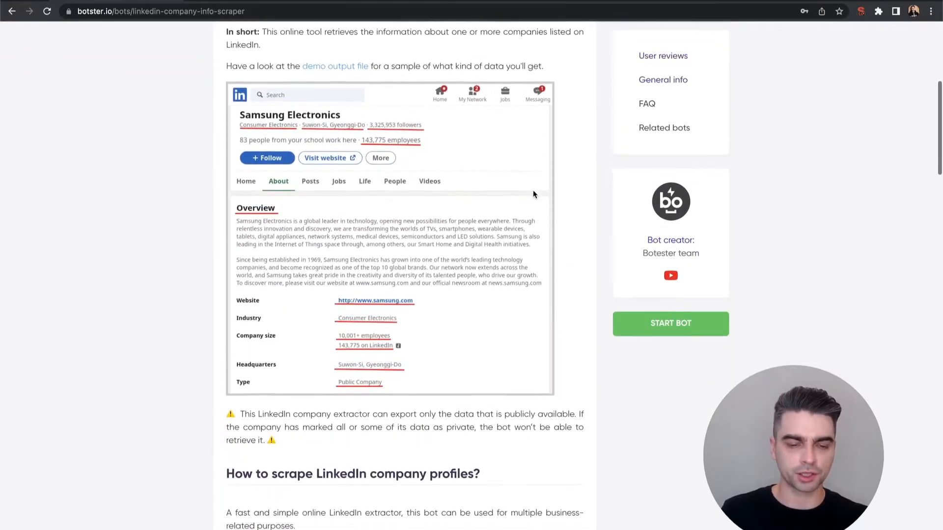
scroll(down, 3)
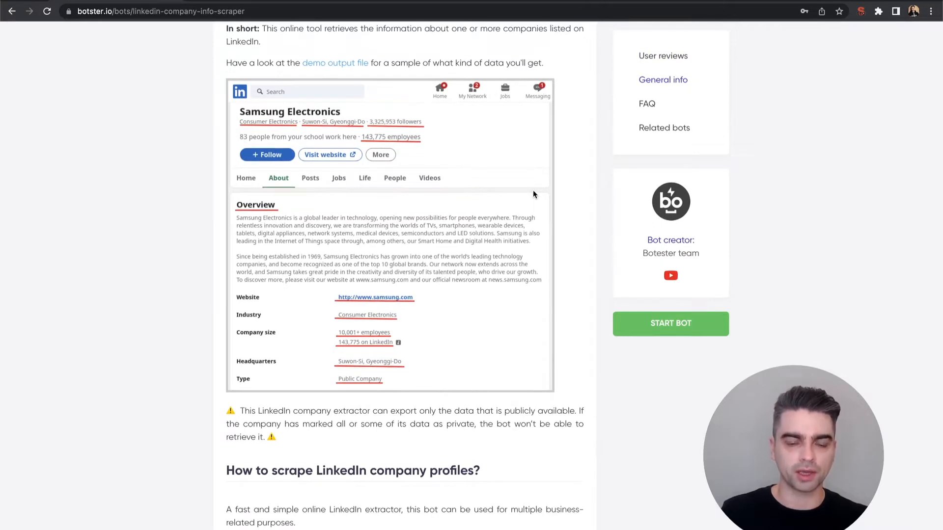
scroll(down, 3)
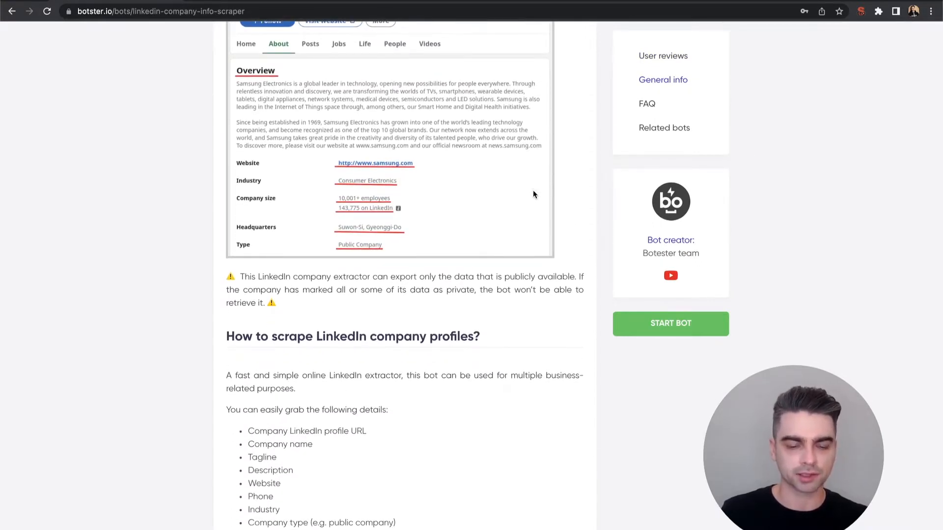
scroll(down, 3)
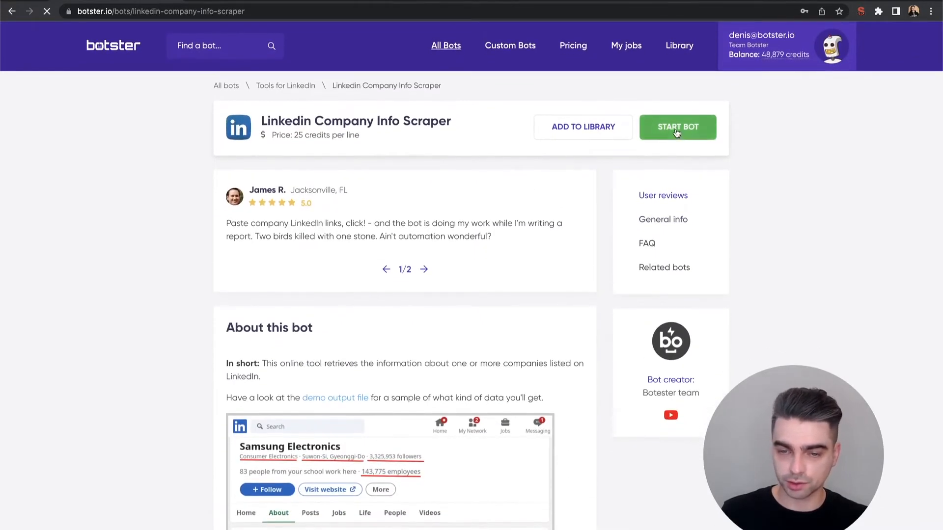
Start a job for the bot named 'Test company data scrape' and focus the Input data box.
click(676, 127)
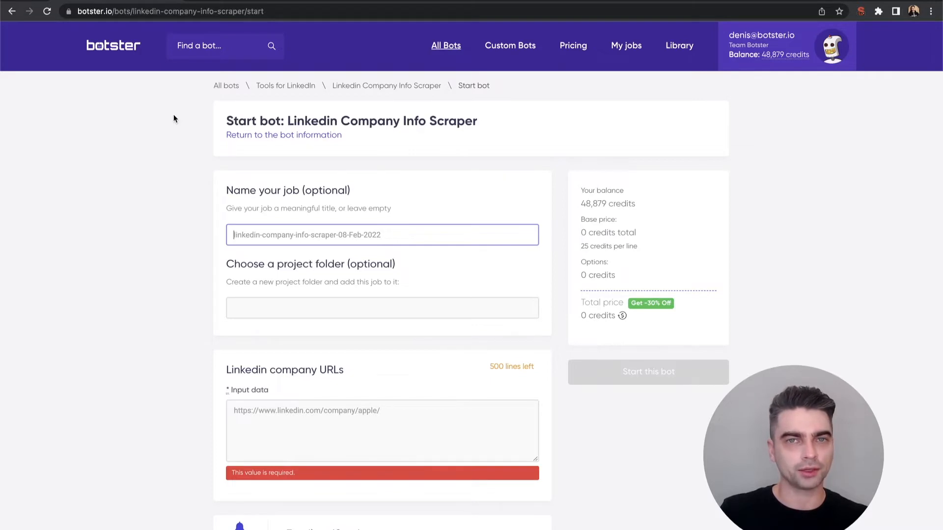
text(Test company data scrape)
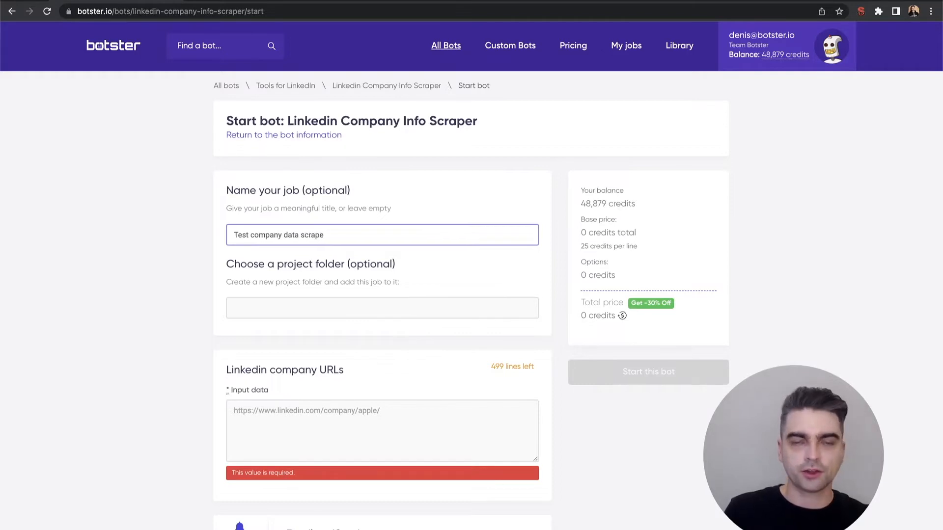
scroll(down, 3)
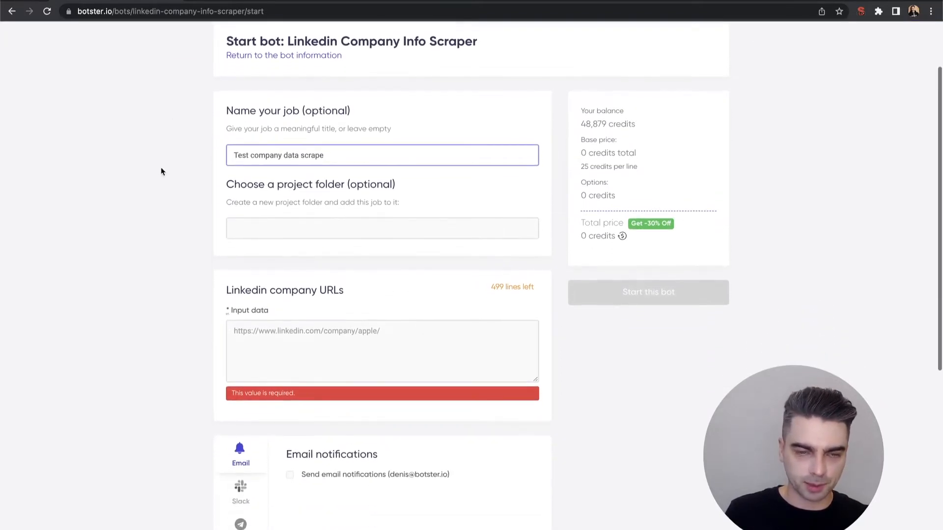
click(382, 351)
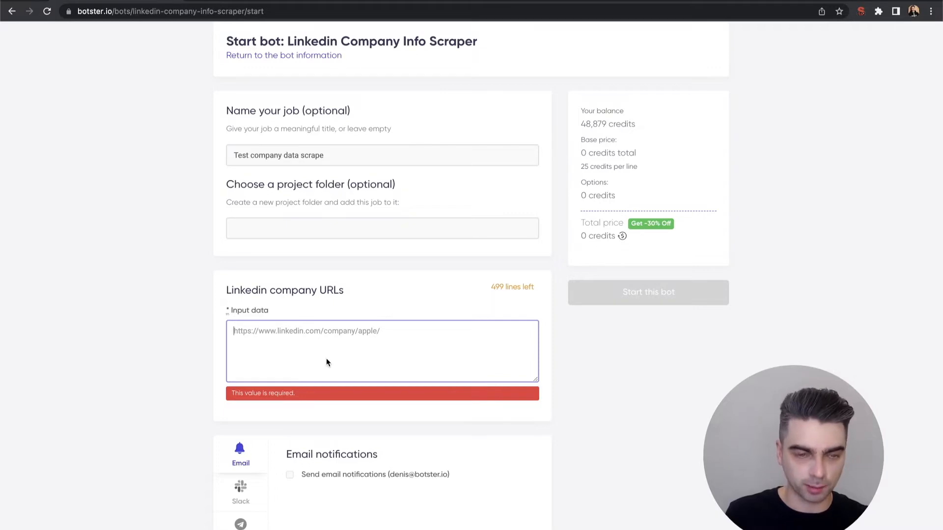
mouse_move(128, 165)
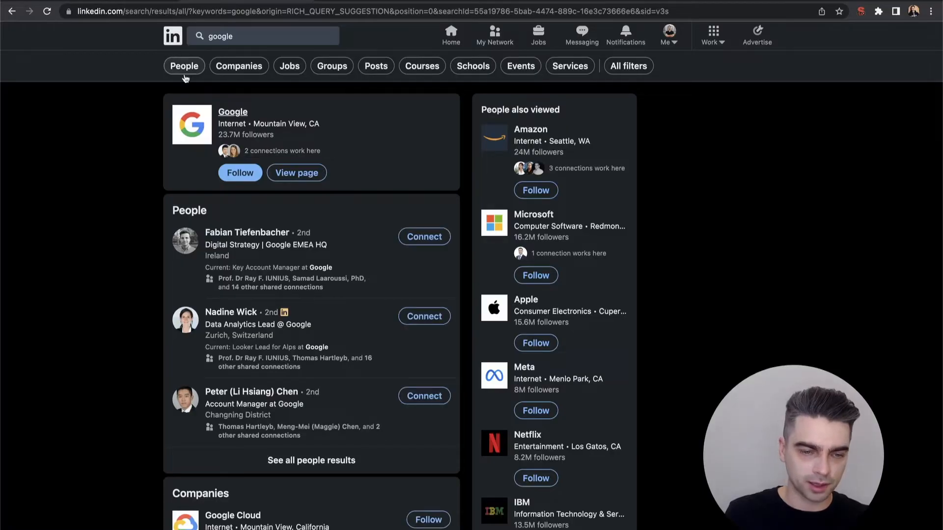
Reach Google's company page from the LinkedIn search results to get its URL.
click(232, 112)
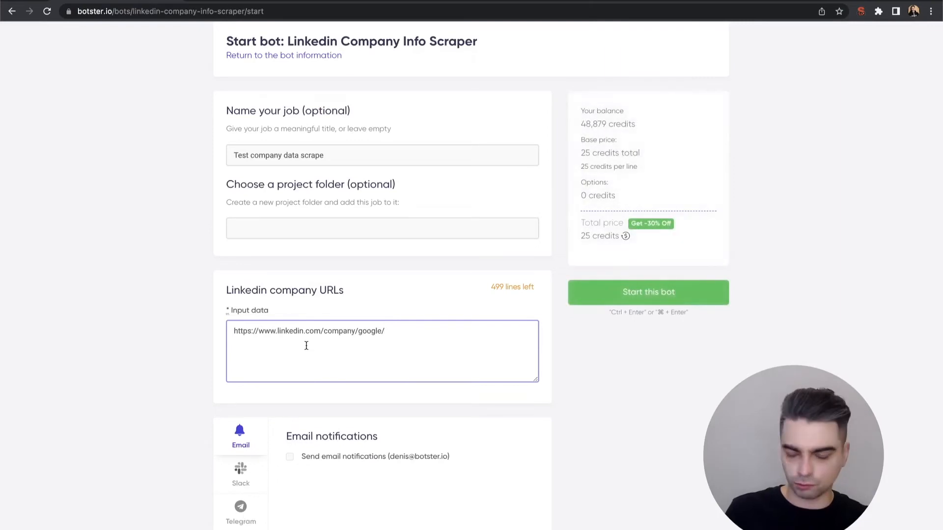
text(https://www.linkedin.com/company/google/)
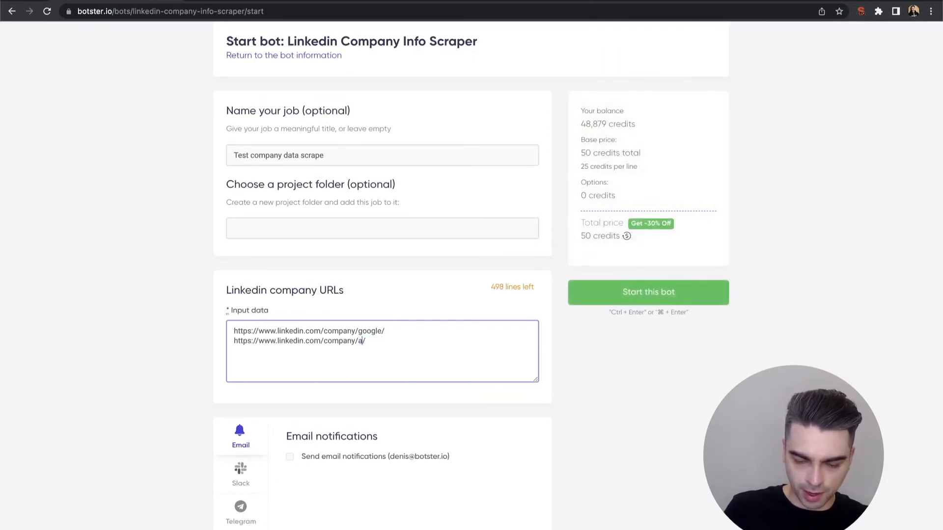
scroll(down, 3)
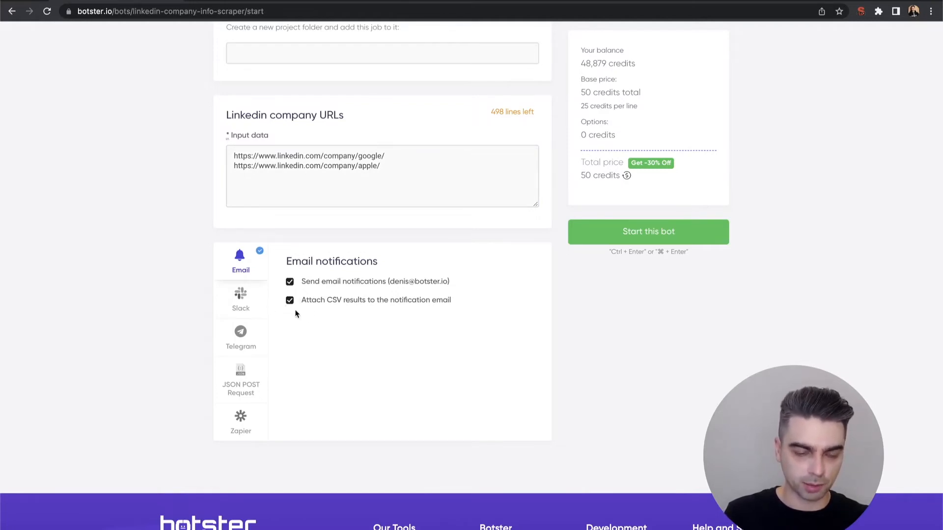
click(240, 299)
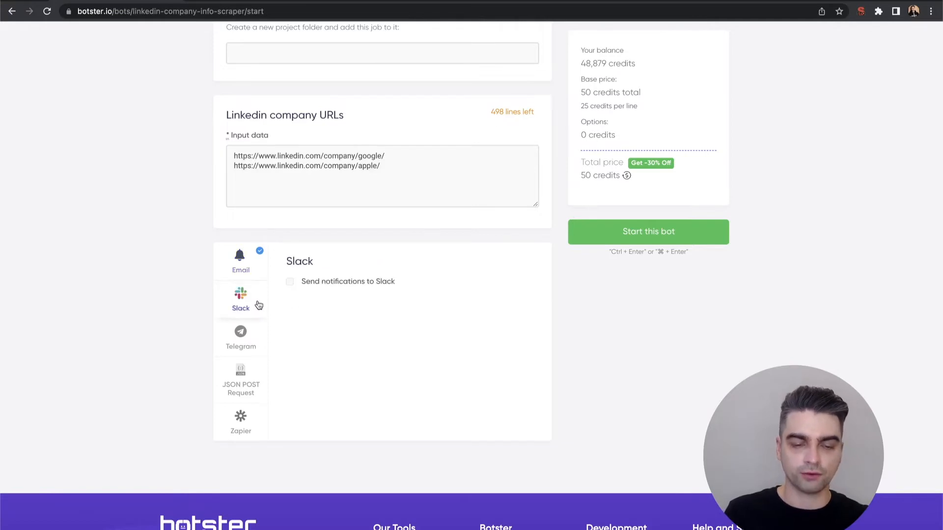
mouse_move(235, 357)
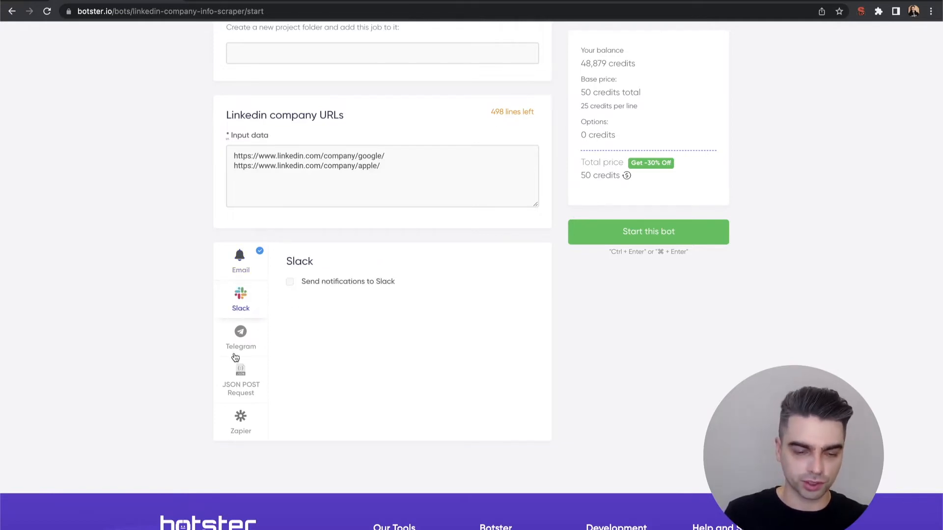
click(240, 336)
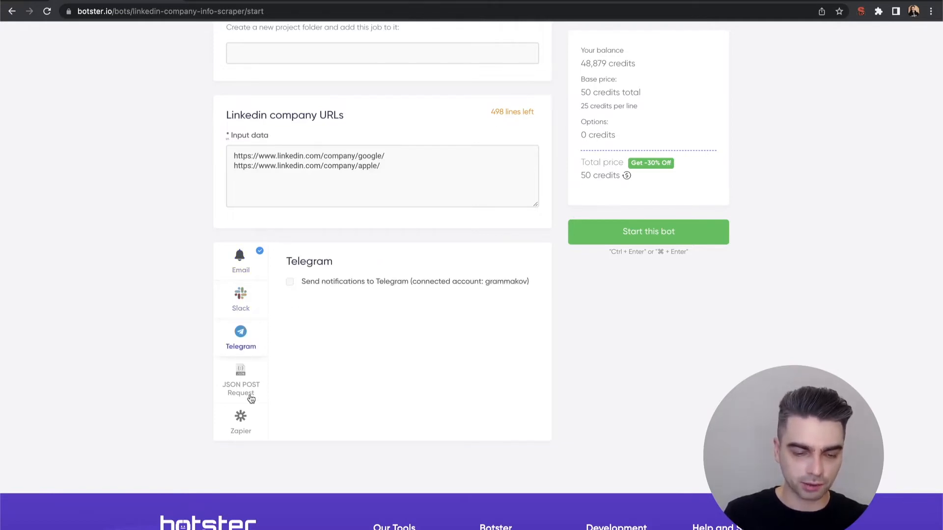
click(240, 382)
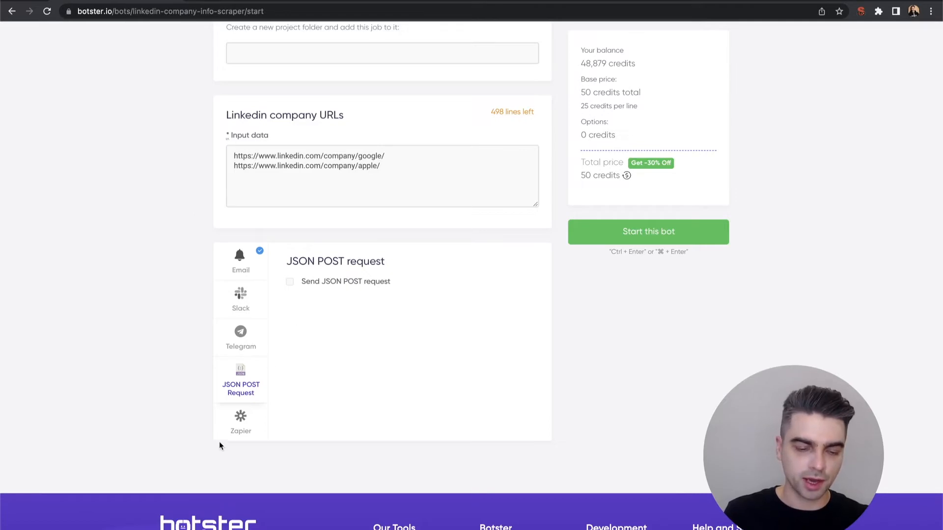
click(240, 421)
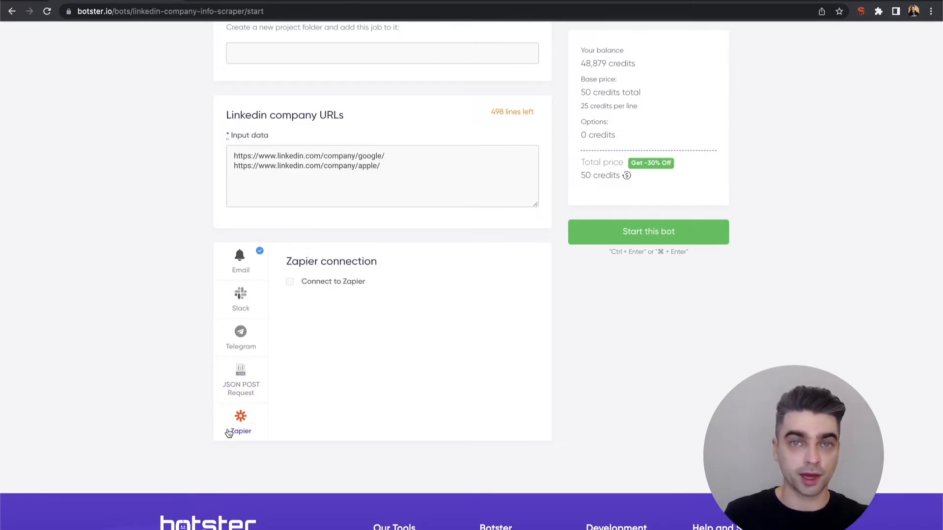
click(239, 259)
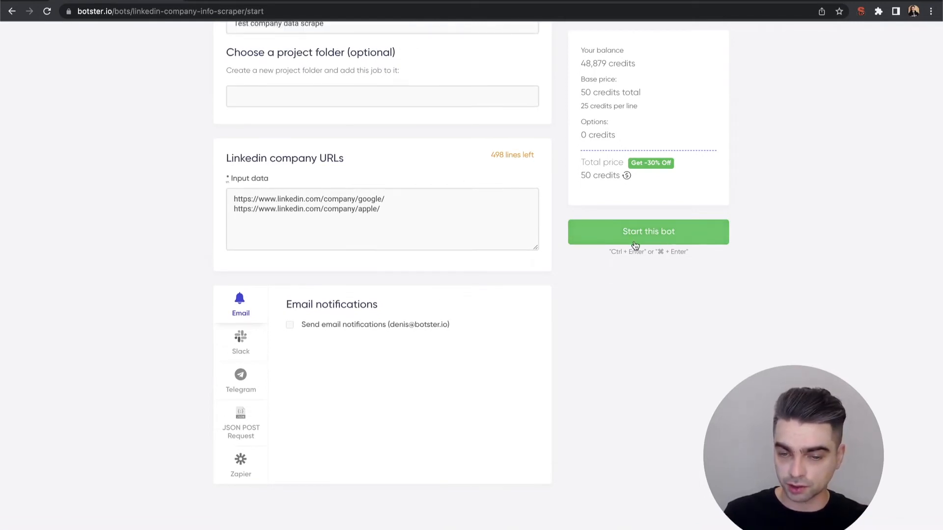
Launch the scraper job and view the completed job's data for Google and Apple.
click(647, 232)
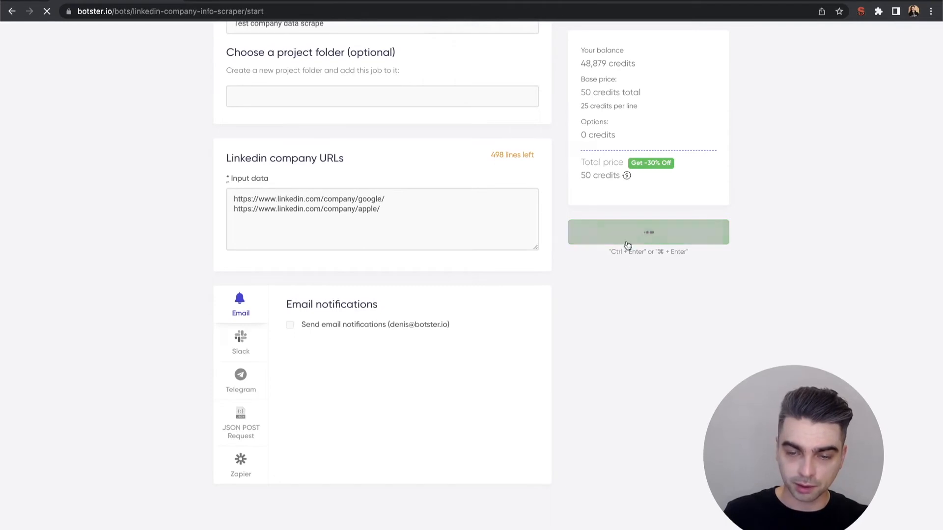
click(647, 232)
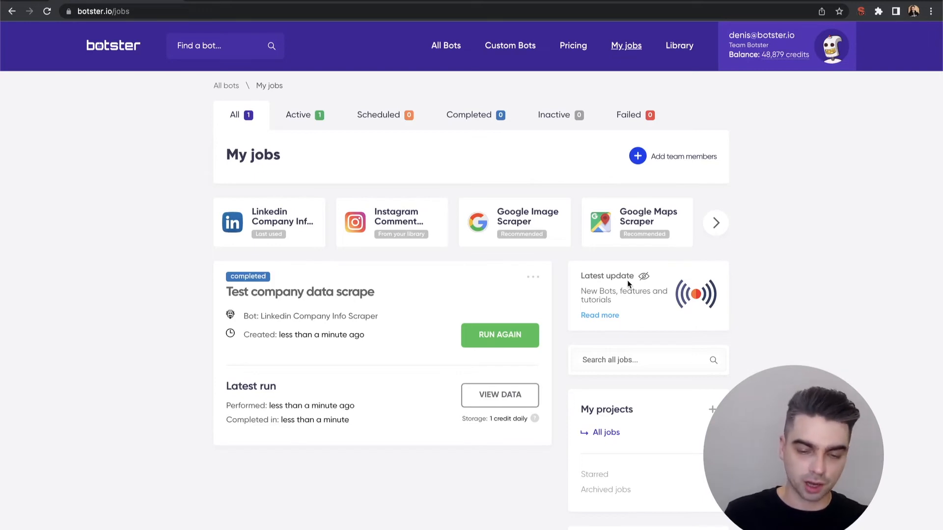
scroll(down, 3)
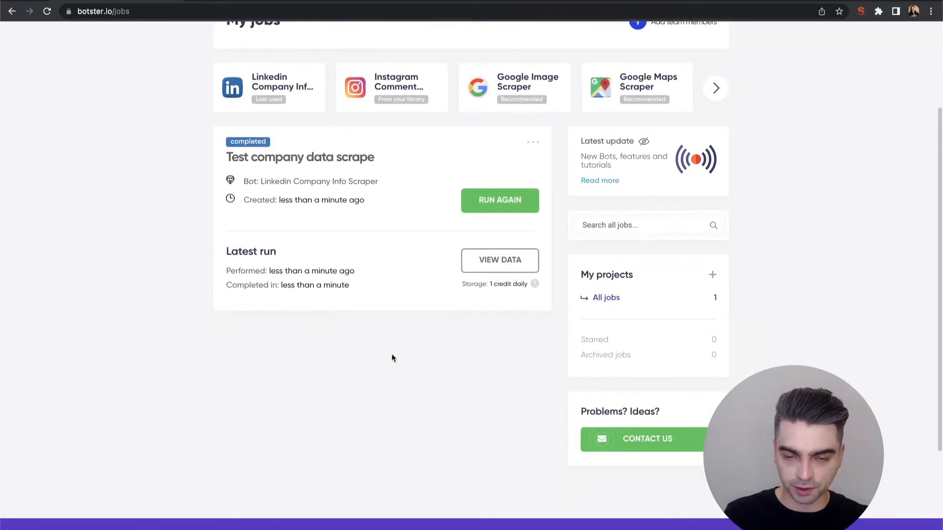
click(499, 260)
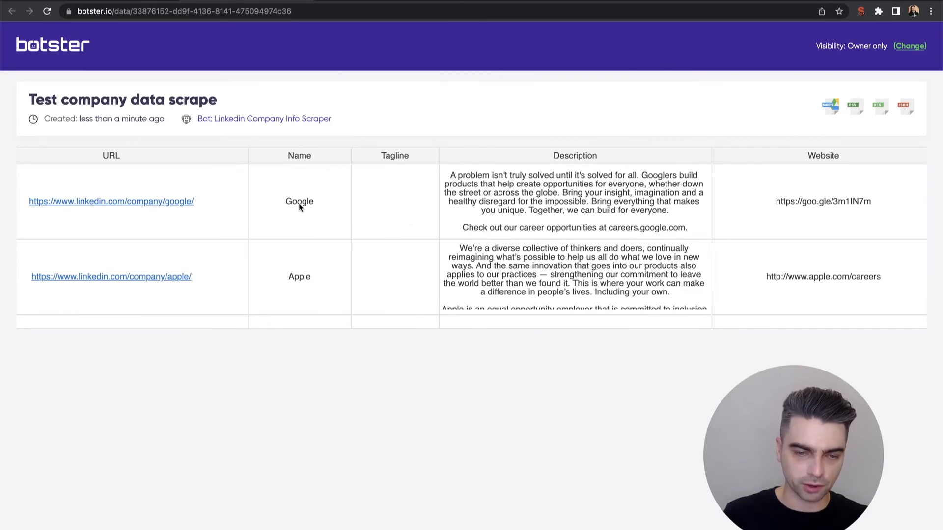
click(298, 276)
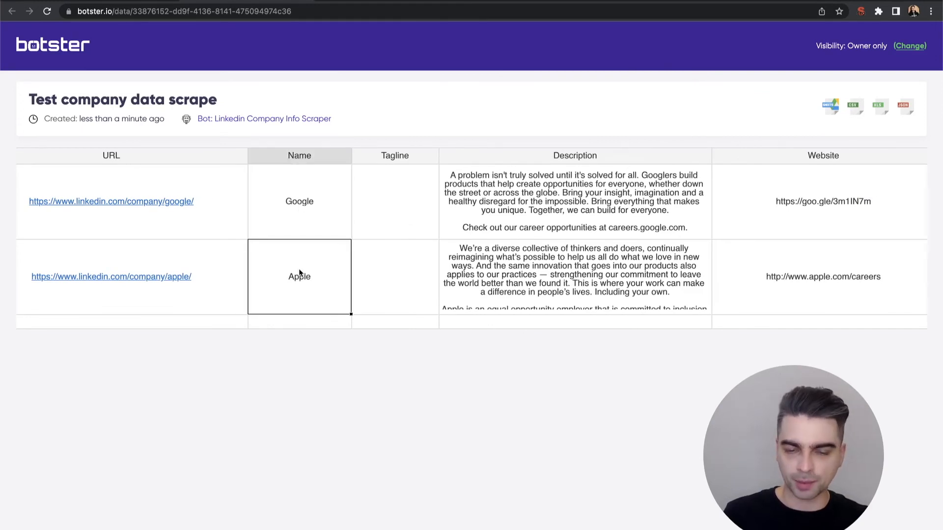
scroll(right, 3)
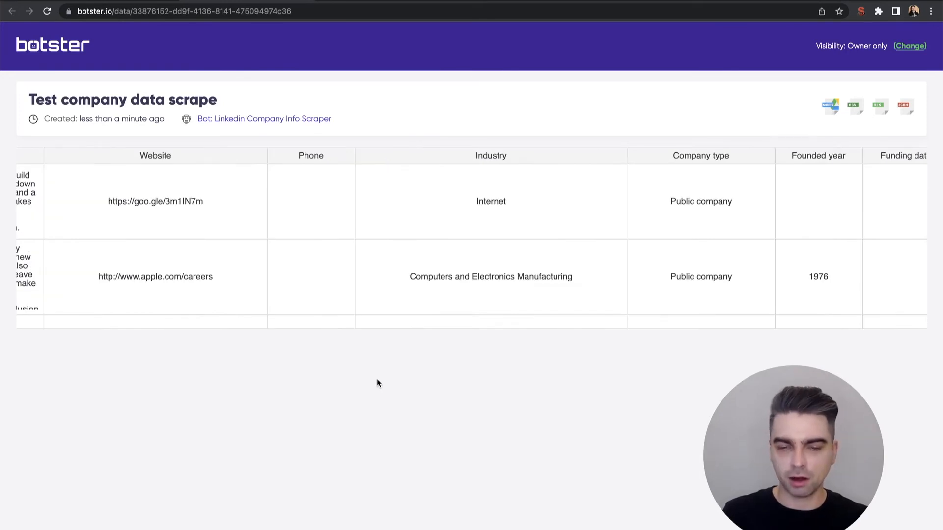
scroll(right, 3)
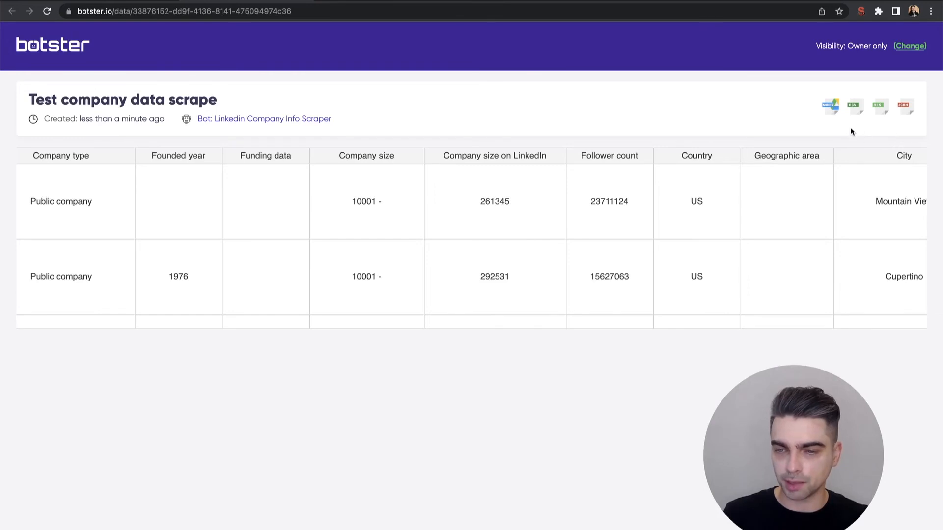
mouse_move(858, 130)
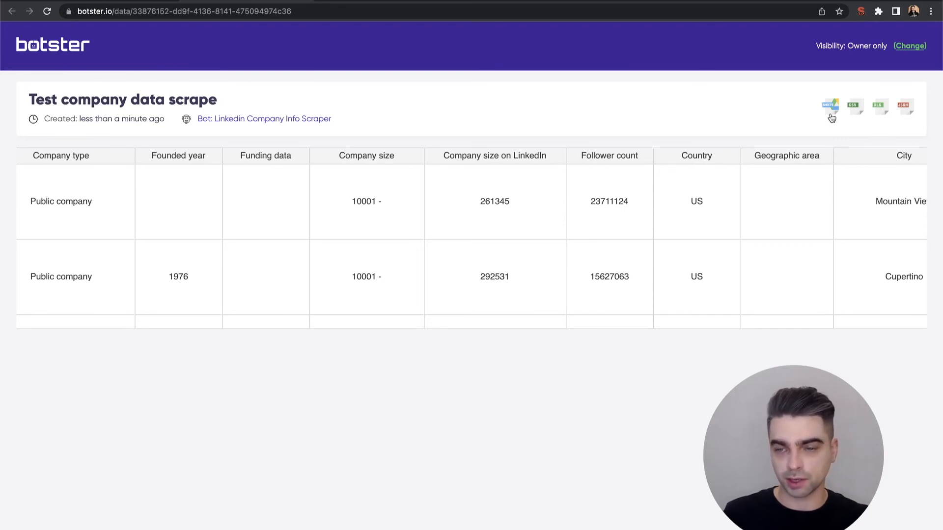
mouse_move(819, 71)
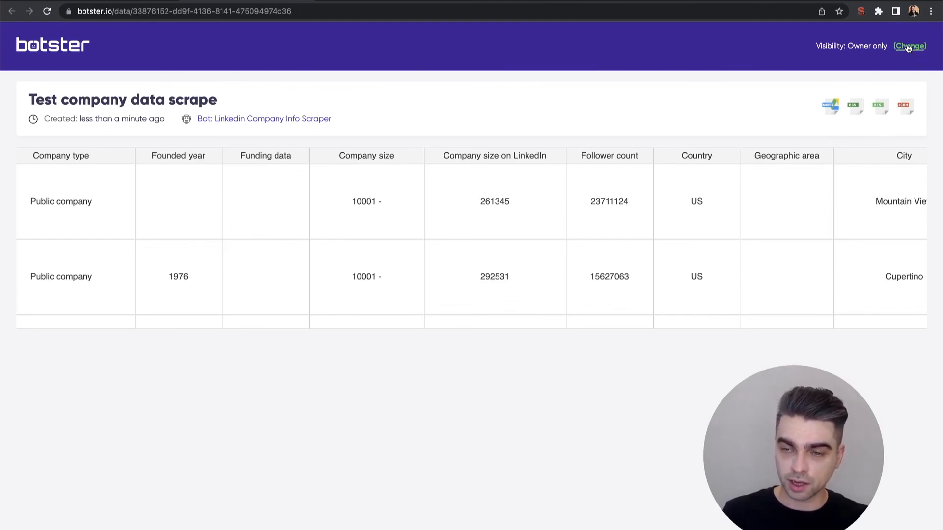
Turn sharing on for the results, copy the public link and confirm.
click(908, 46)
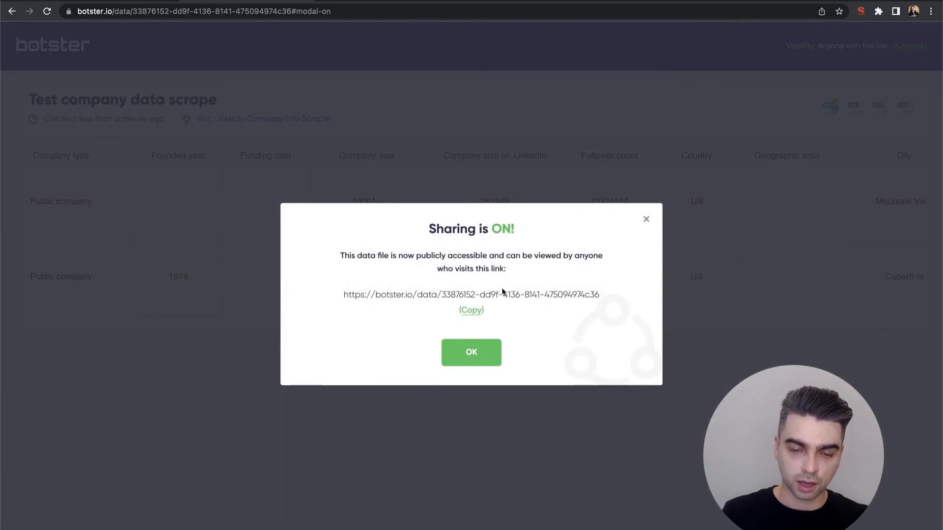
click(470, 309)
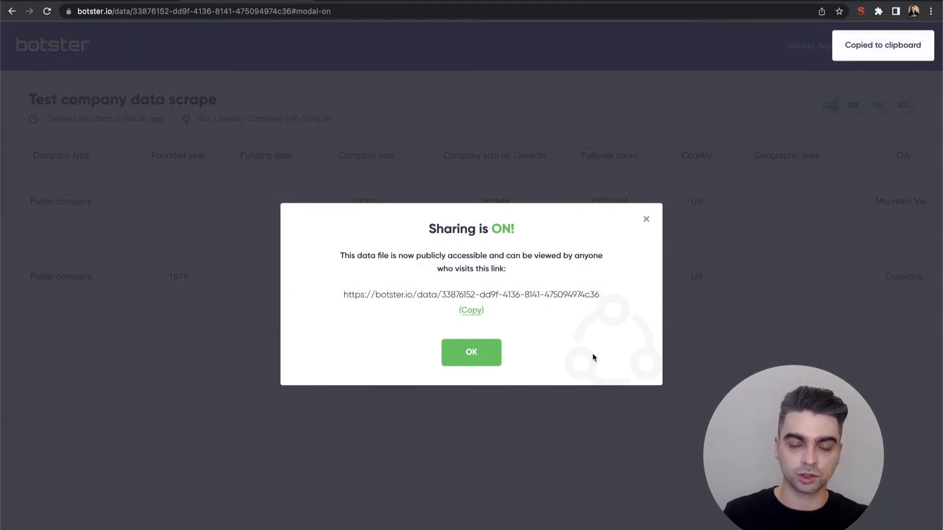
click(471, 351)
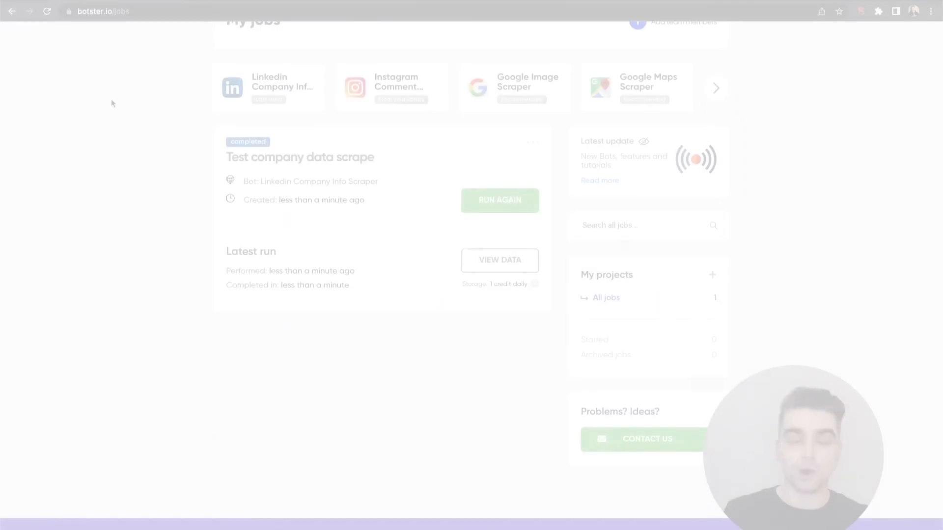